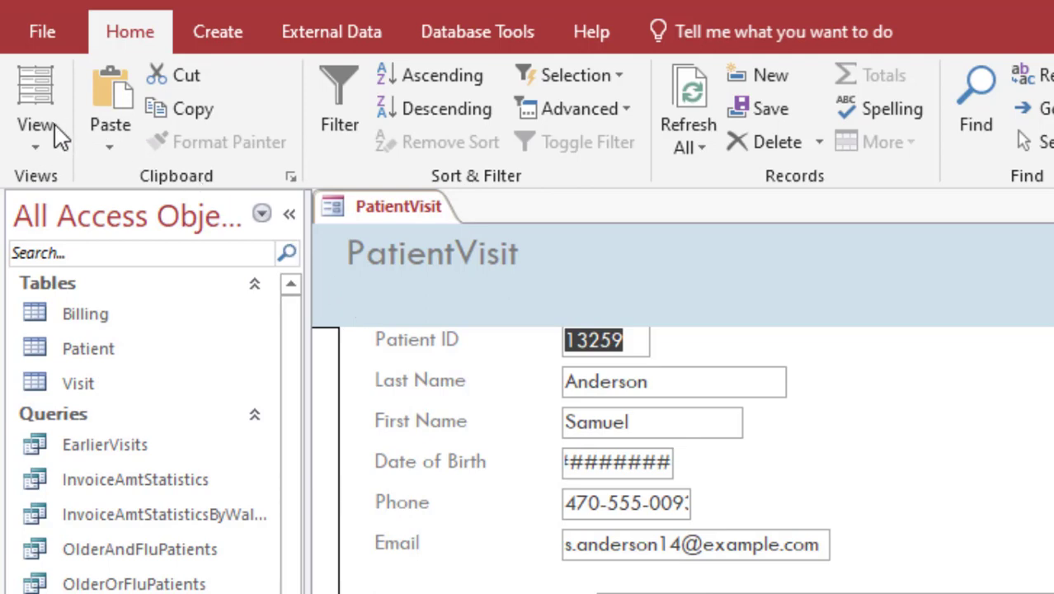
mouse_move(50, 148)
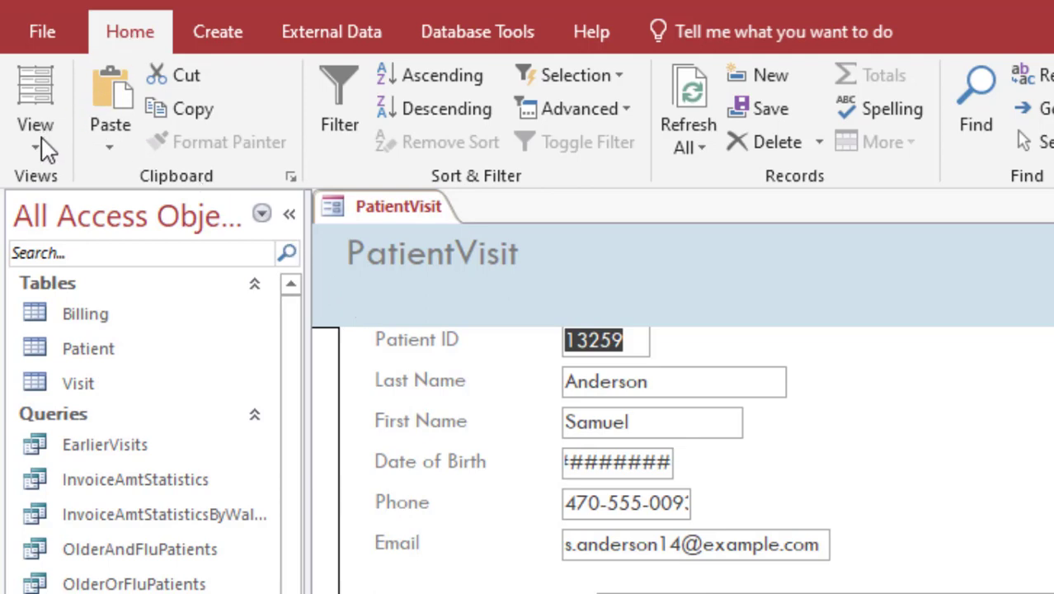
Step: Put the PatientVisit form into Layout View via the View menu and the tab's right-click menu
left_click(35, 125)
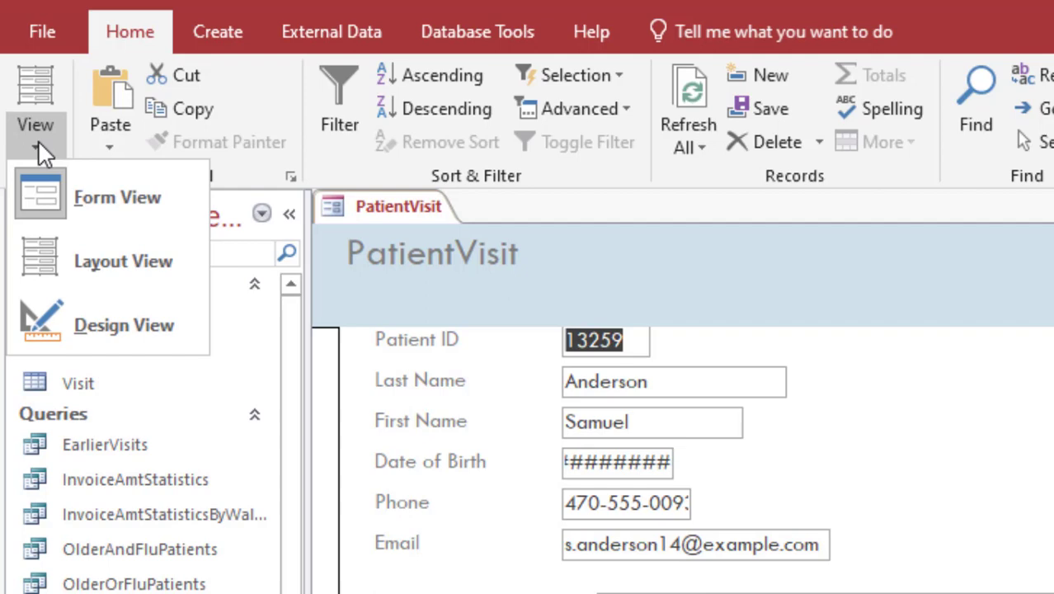
left_click(124, 323)
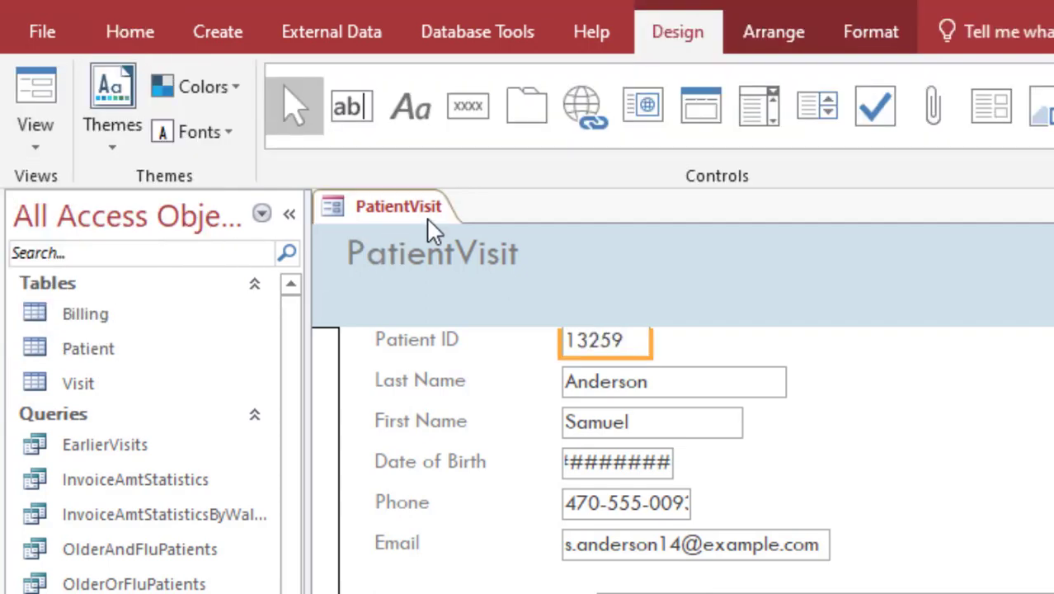
right_click(399, 206)
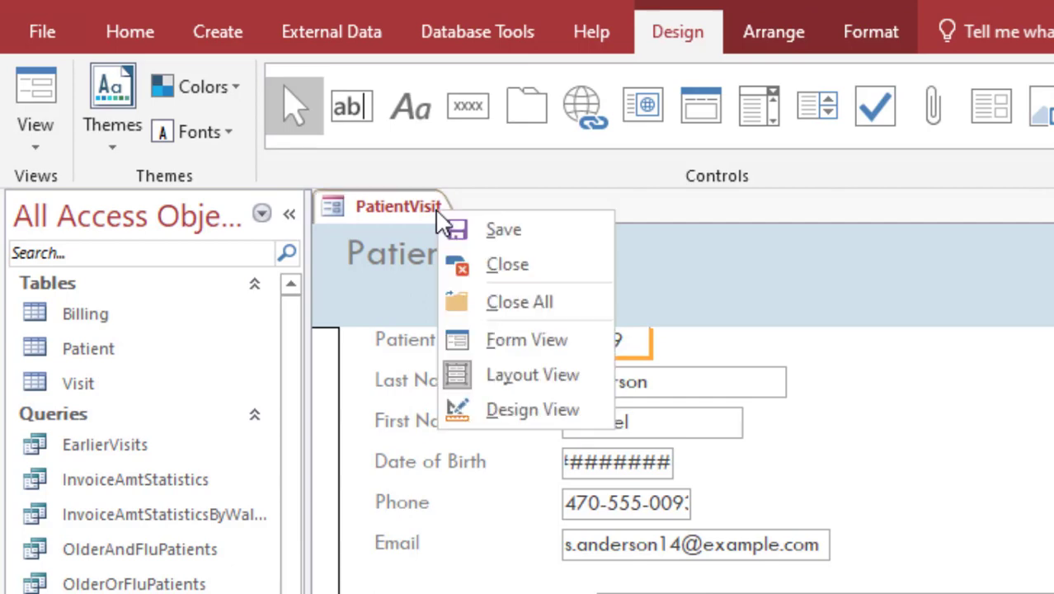
mouse_move(532, 374)
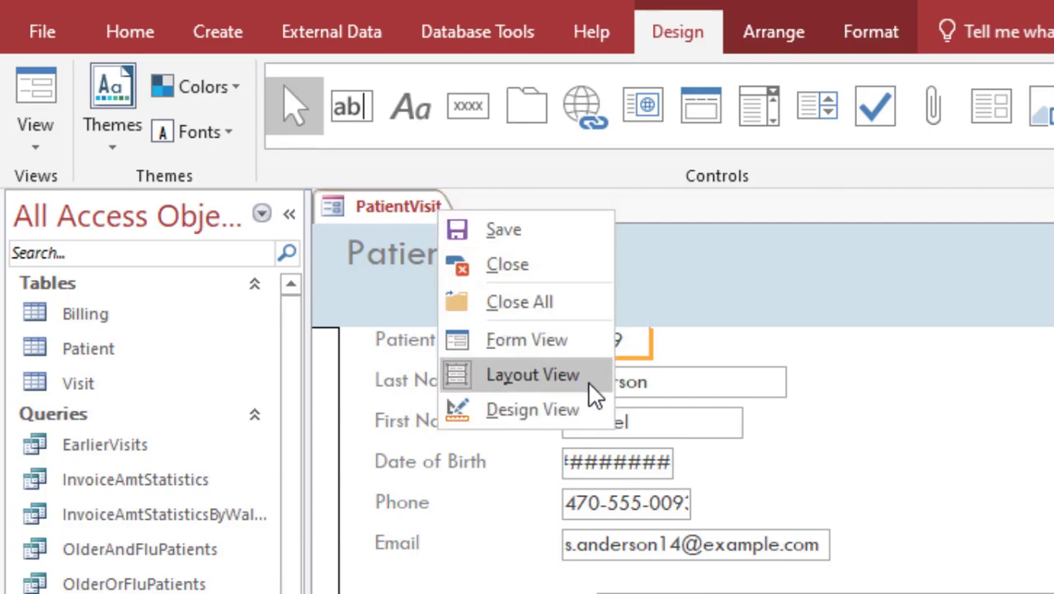
left_click(532, 375)
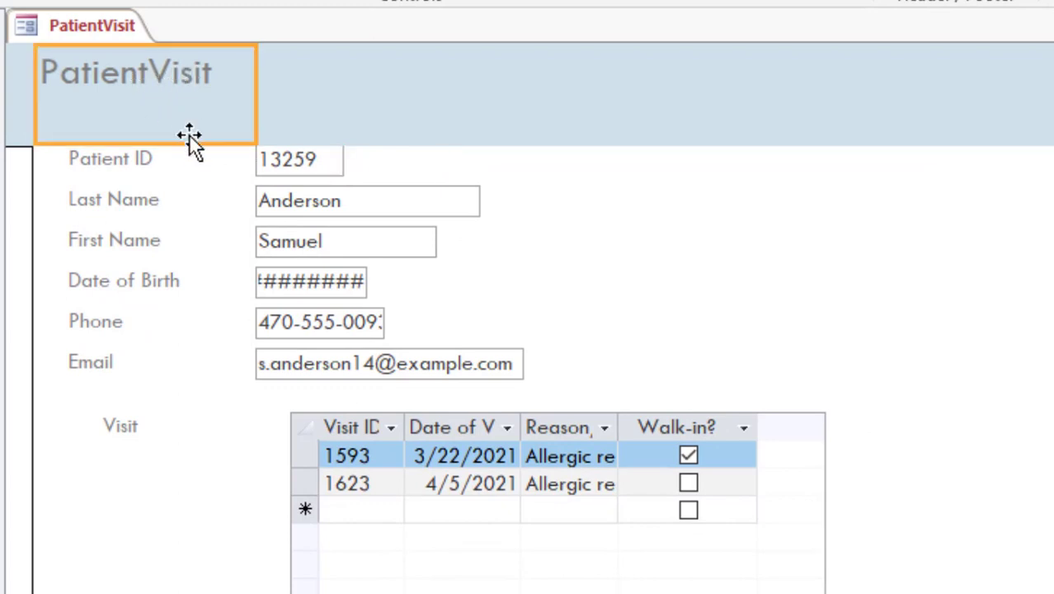
mouse_move(145, 107)
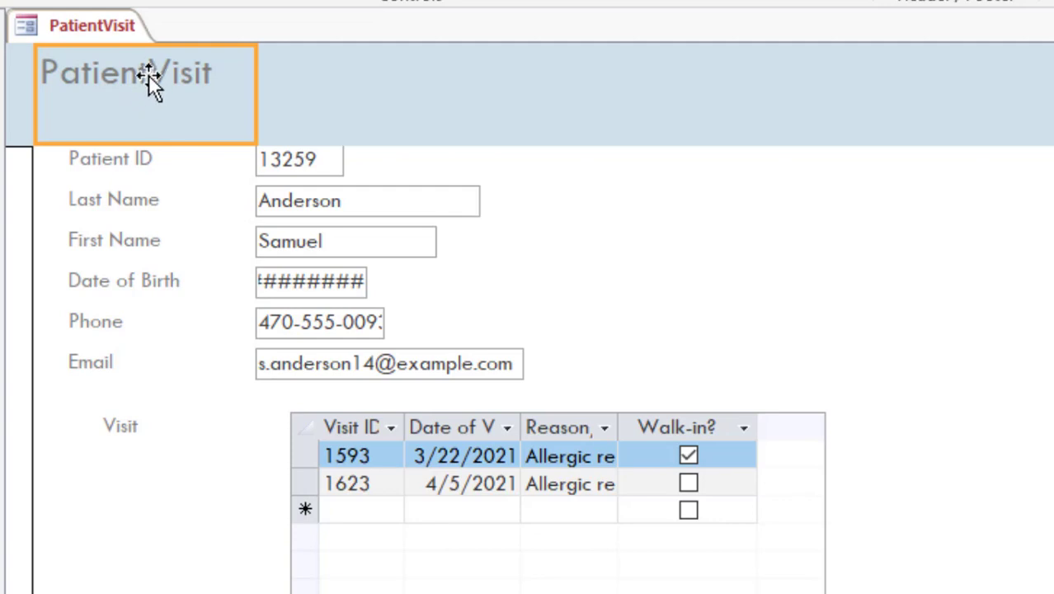
Step: Edit the title label so it reads 'Patient Visit' with a space
double_click(156, 75)
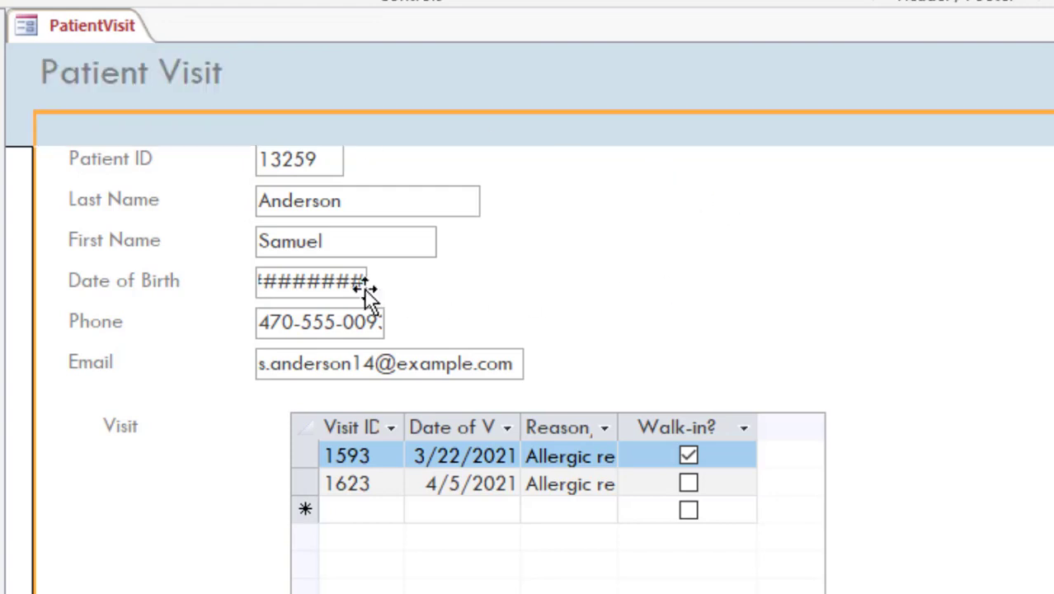
mouse_move(403, 296)
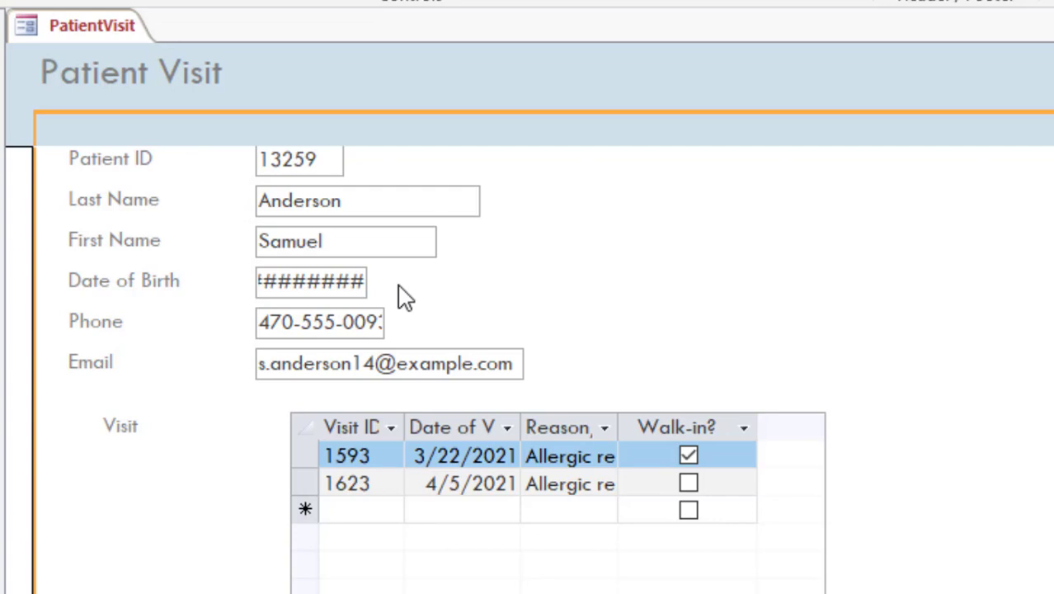
Step: Widen the Date of Birth text box until 10/16/1997 shows instead of hash marks
left_click(310, 280)
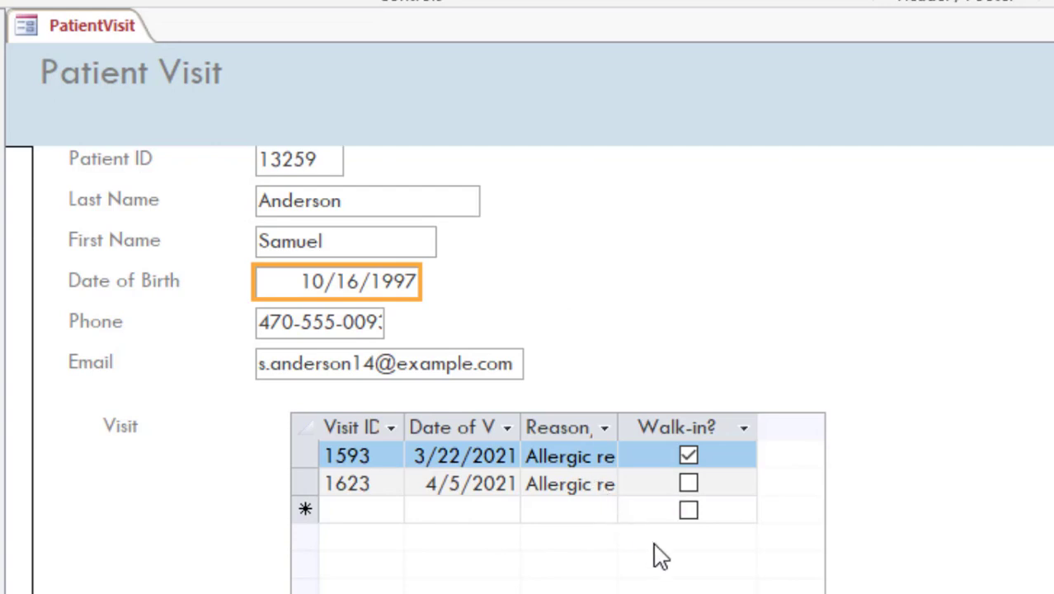
mouse_move(833, 553)
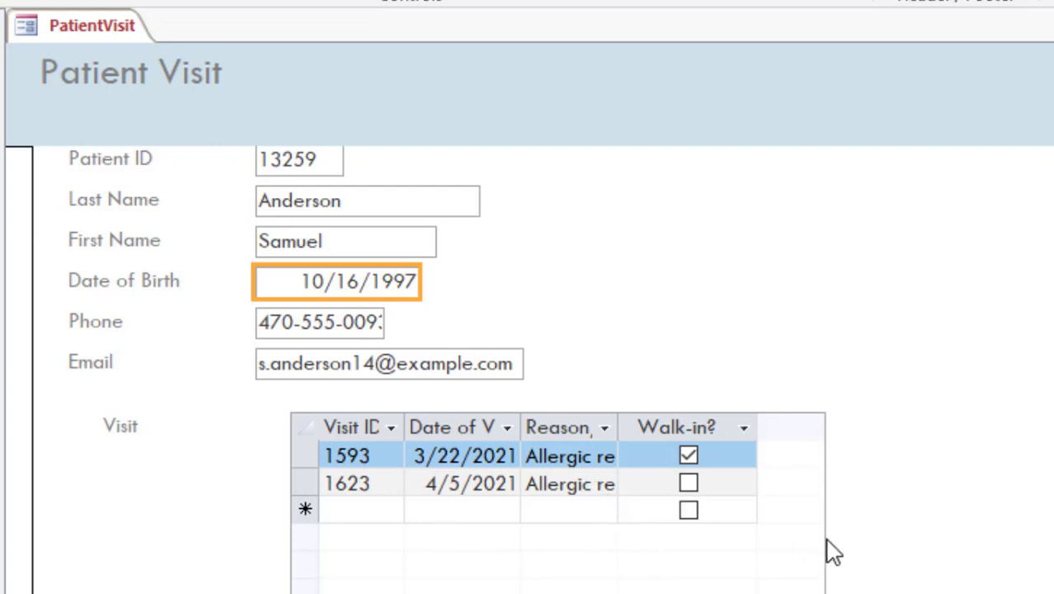
mouse_move(838, 548)
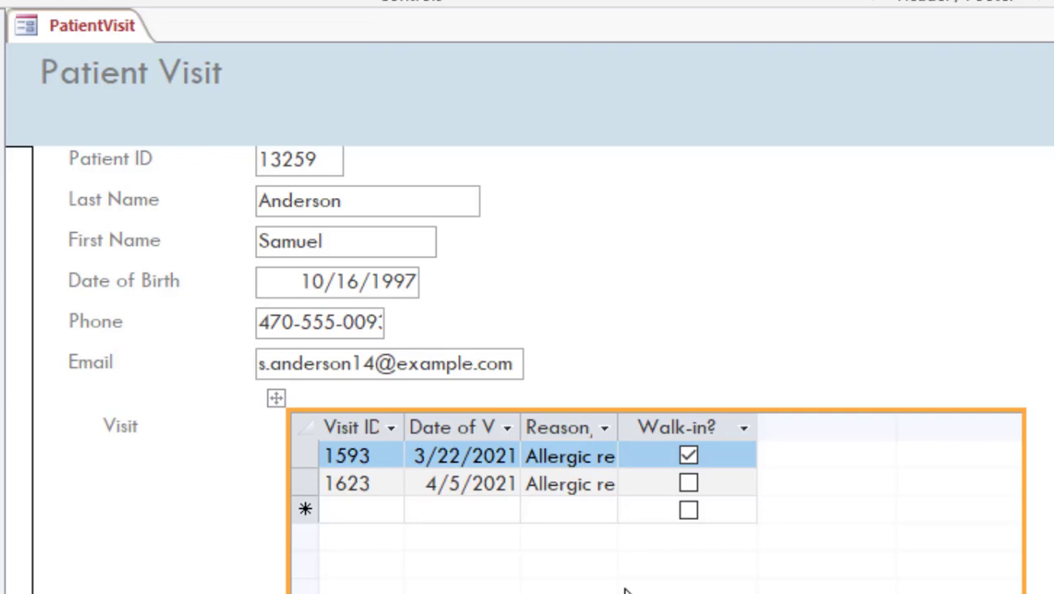
mouse_move(405, 445)
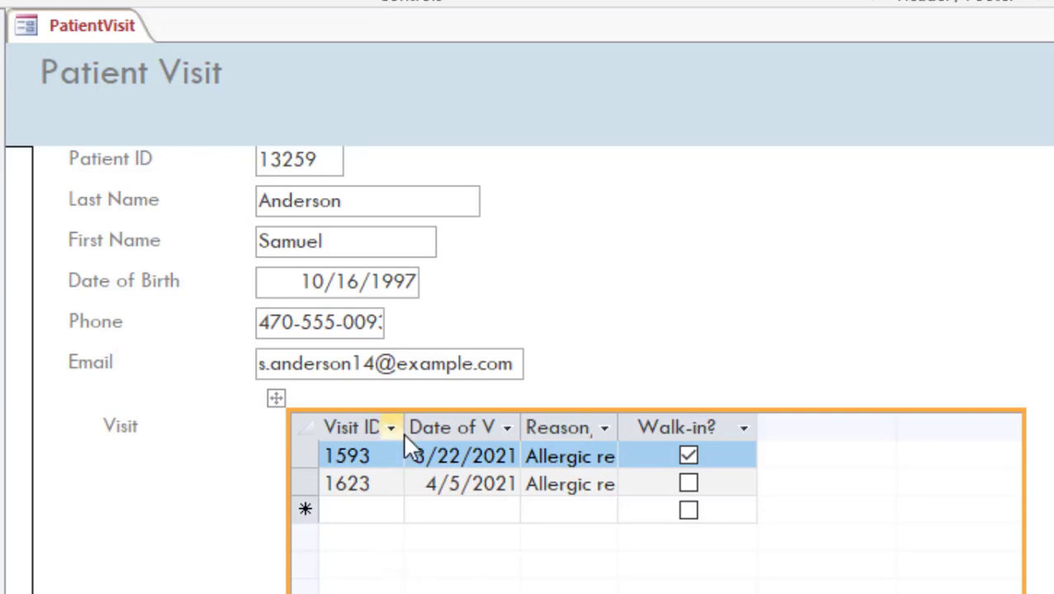
mouse_move(404, 429)
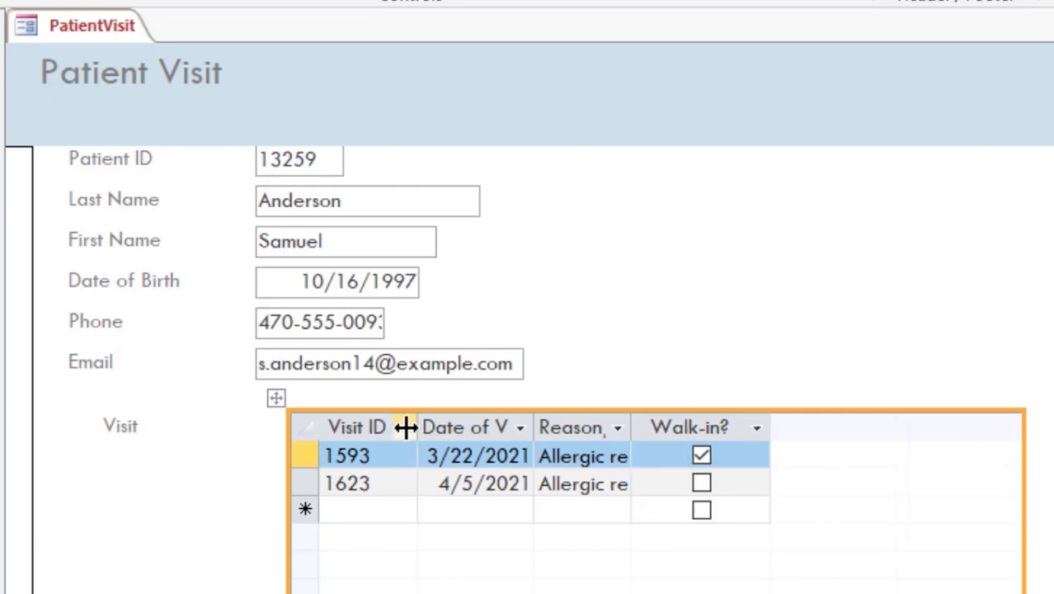
mouse_move(534, 427)
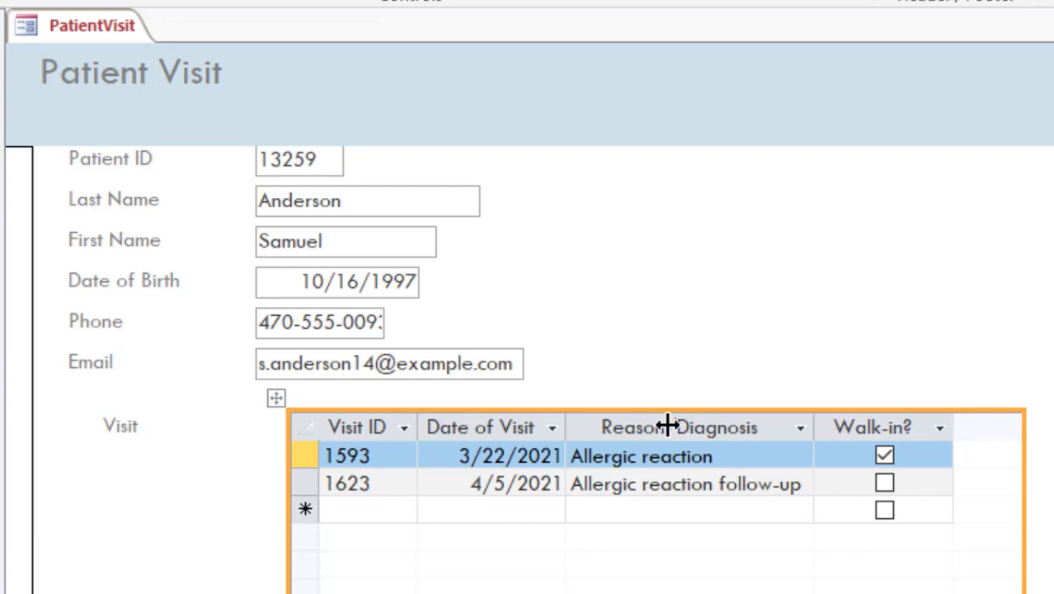
mouse_move(725, 436)
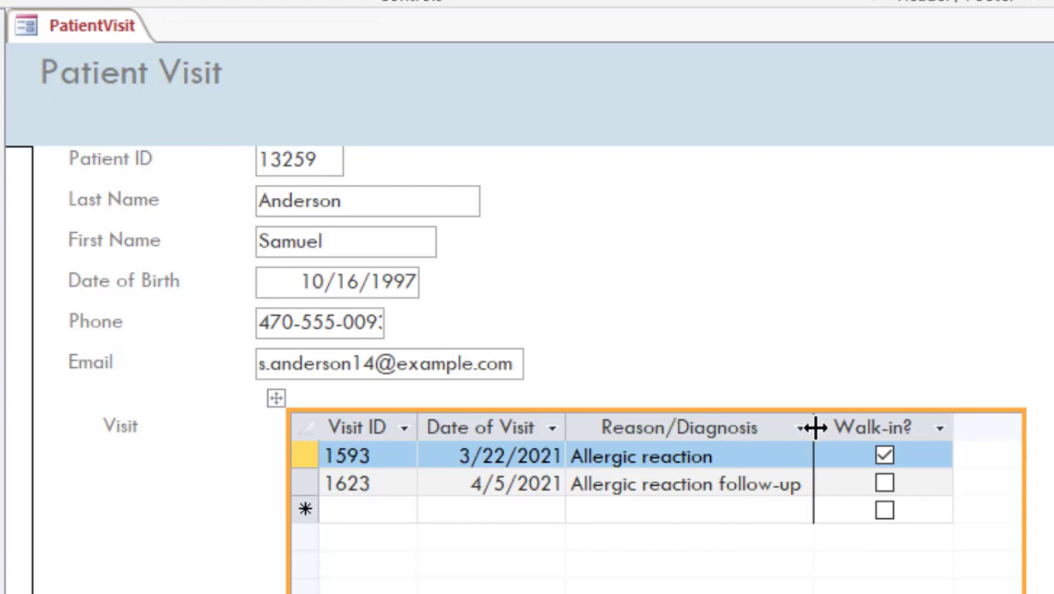
Step: Widen the Reason/Diagnosis column in the Visit subform so its header and entries show fully
left_click_drag(811, 427, 845, 427)
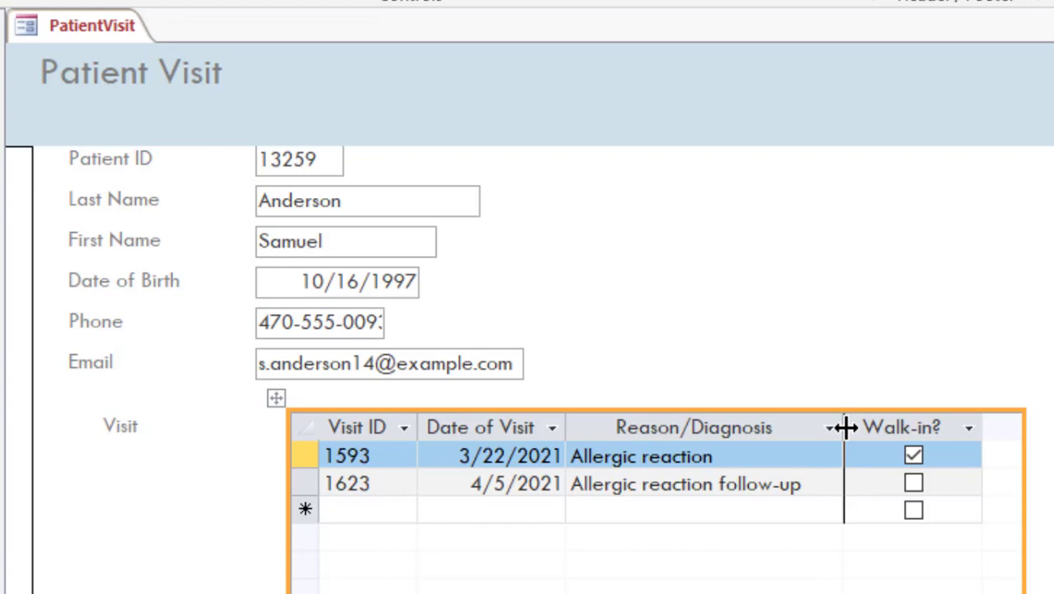
left_click_drag(842, 428, 876, 427)
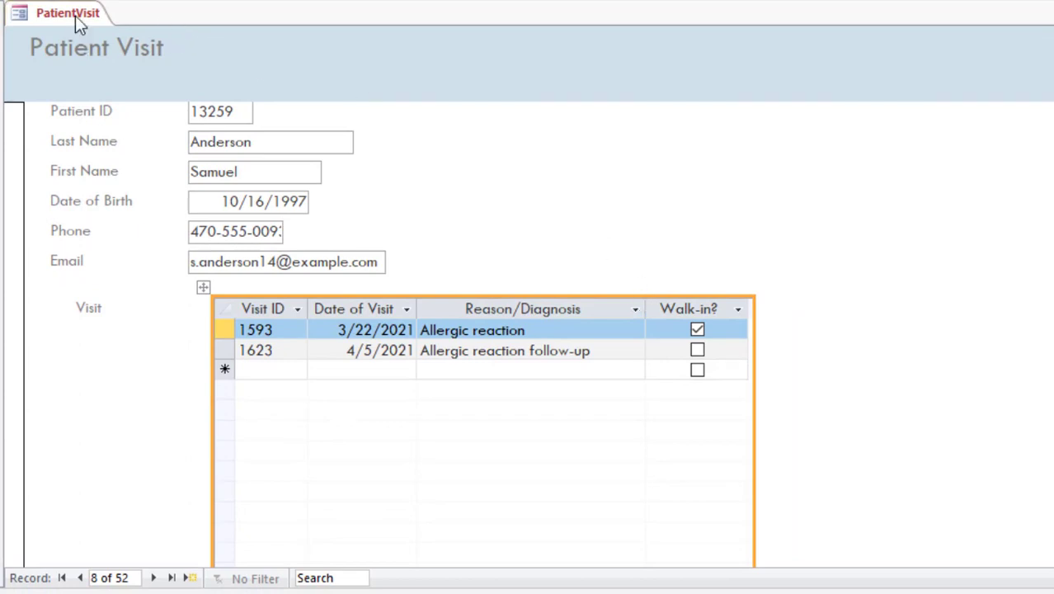
Step: Return to Form View and step forward to patient record 10 of 52
right_click(68, 13)
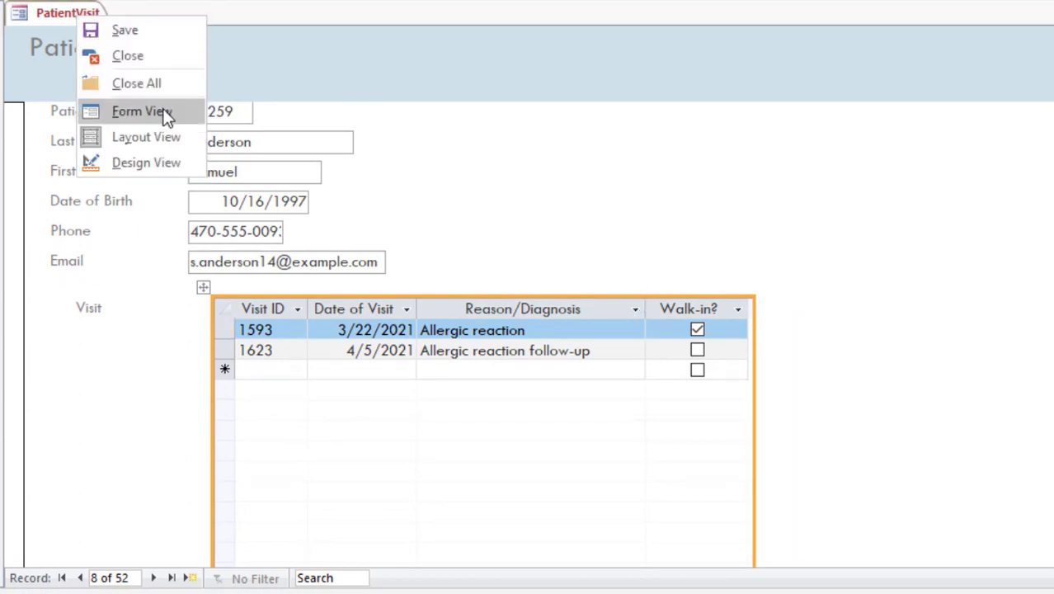
left_click(140, 112)
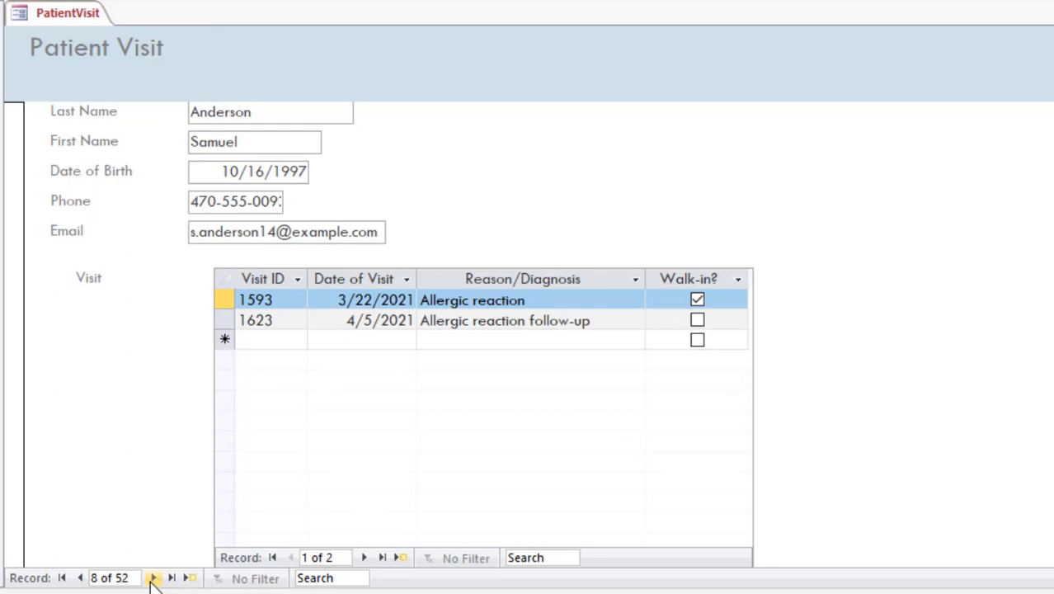
left_click(152, 577)
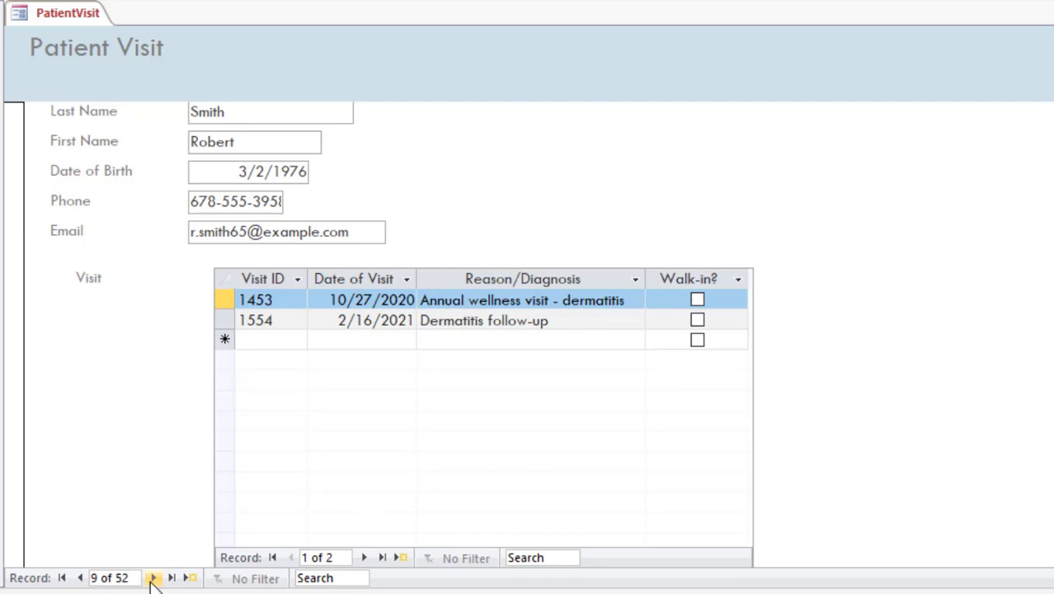
left_click(153, 577)
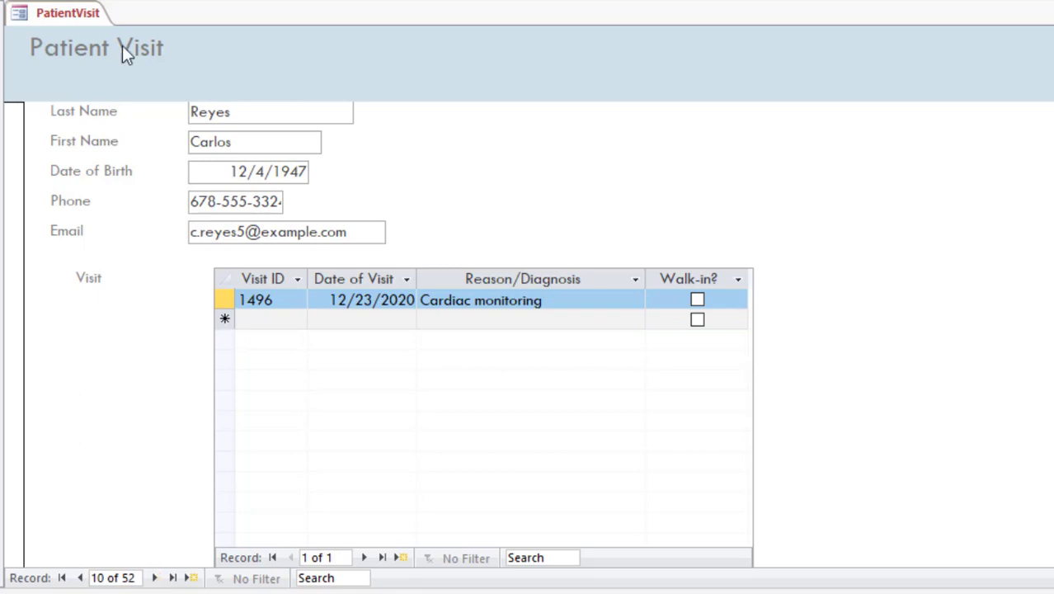
right_click(67, 13)
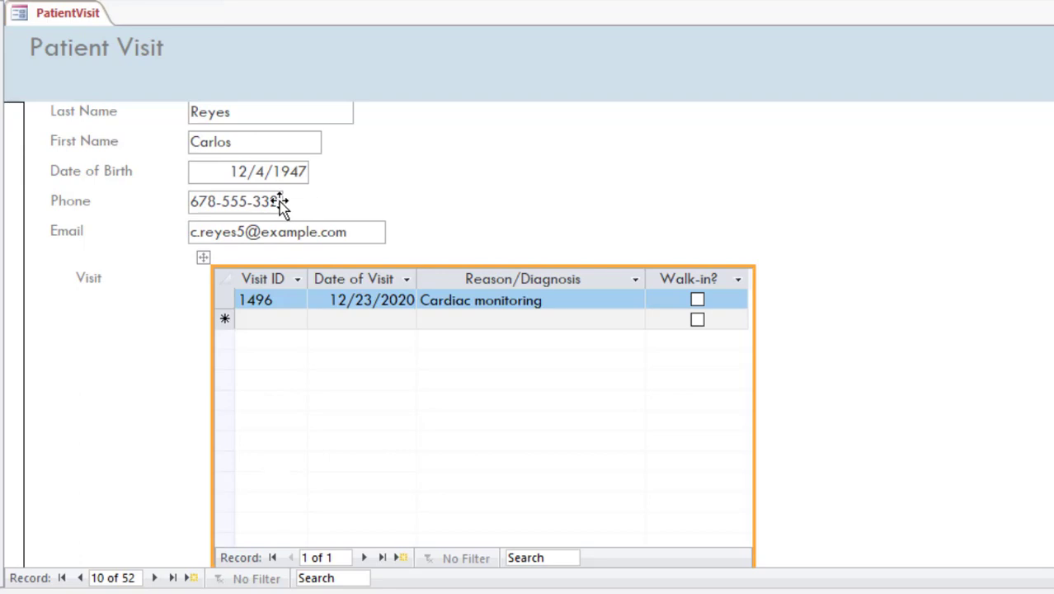
left_click(234, 201)
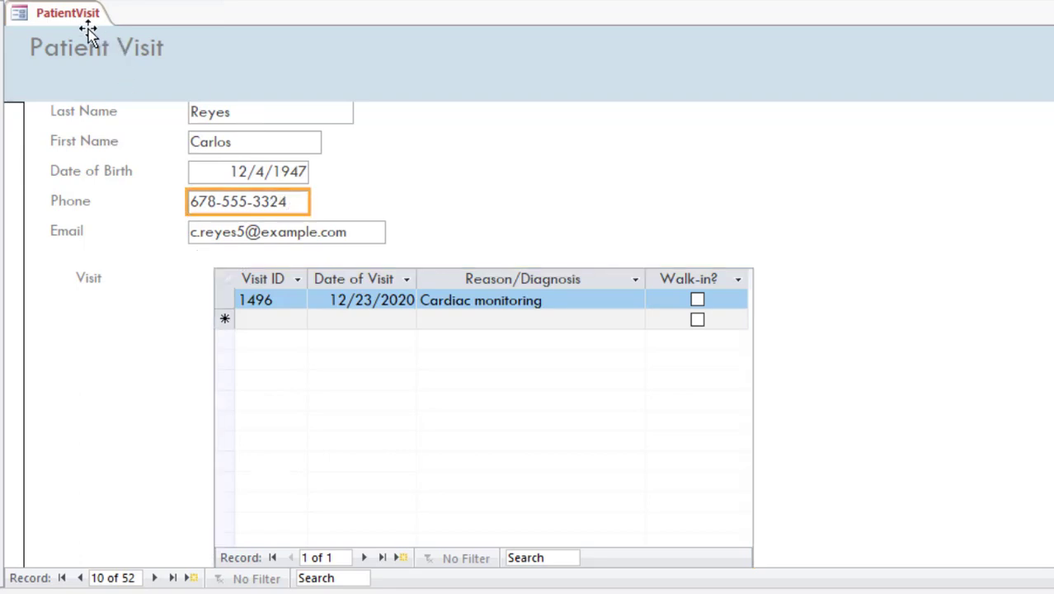
Step: Return to Form View and browse forward to record 14 of 52
right_click(68, 13)
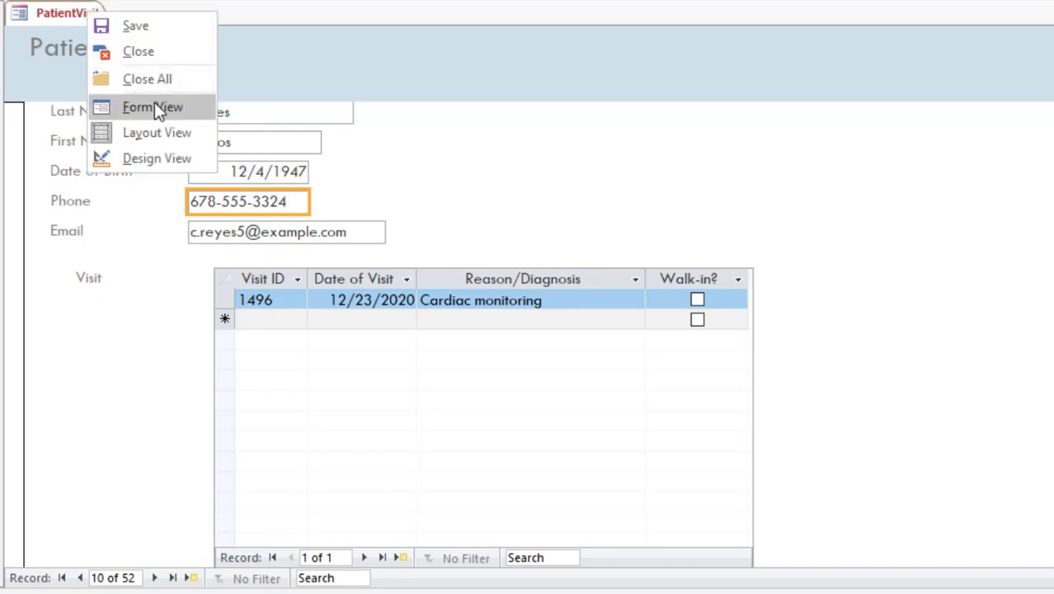
left_click(152, 108)
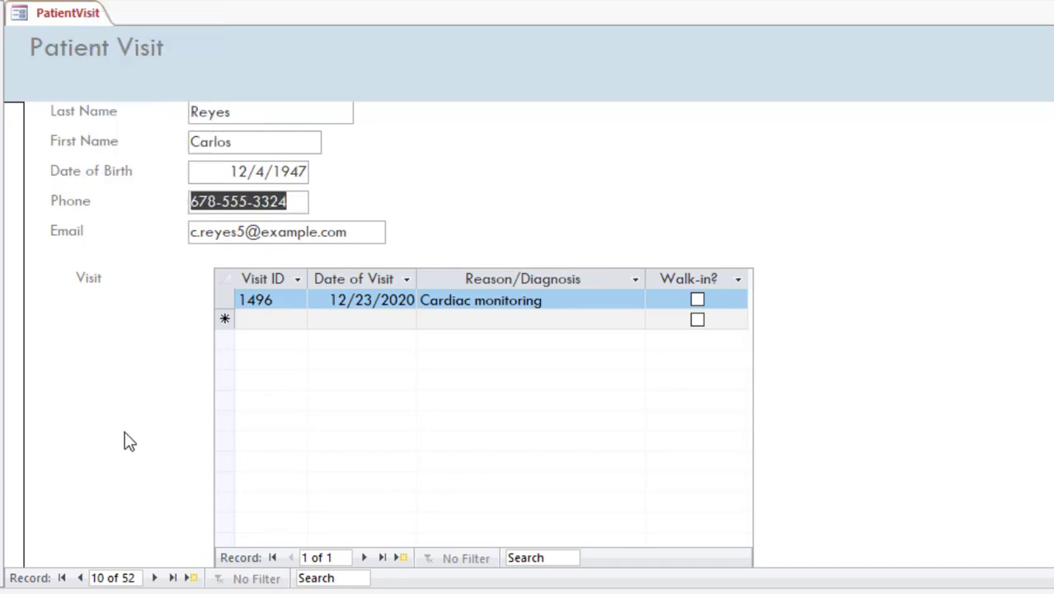
left_click(156, 577)
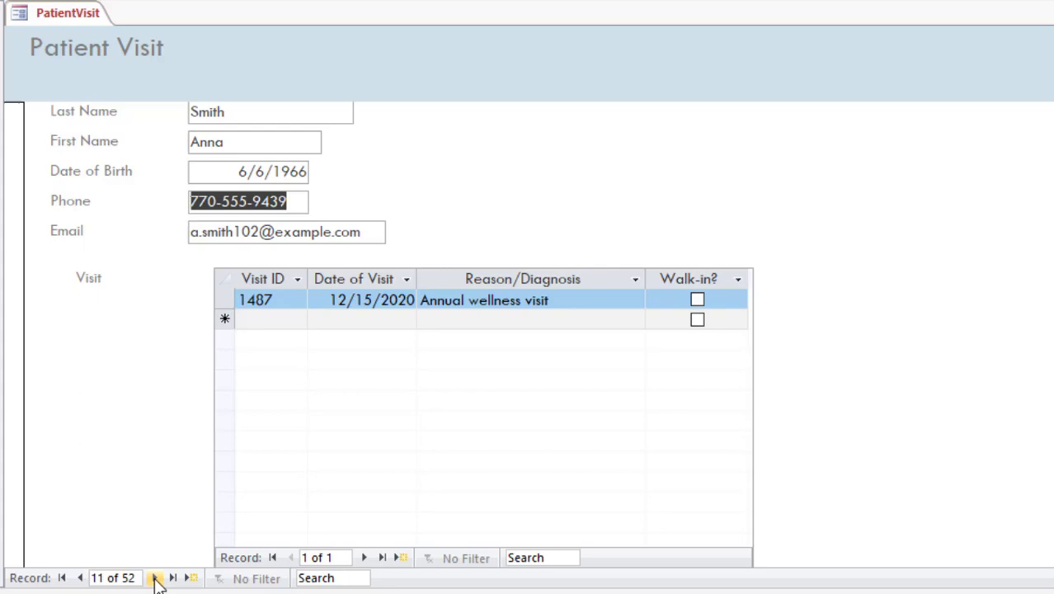
left_click(155, 577)
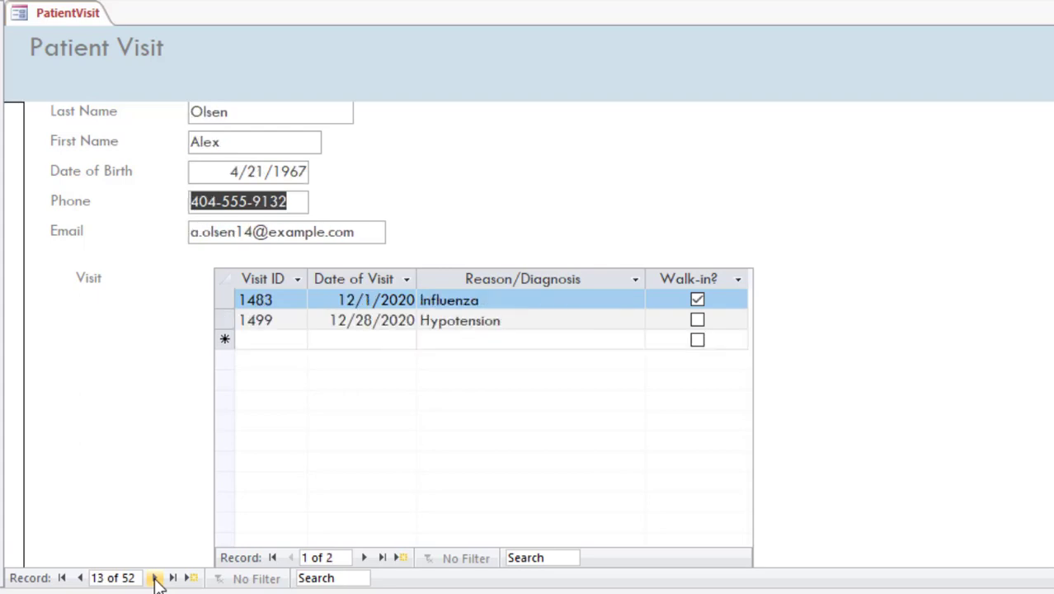
left_click(155, 577)
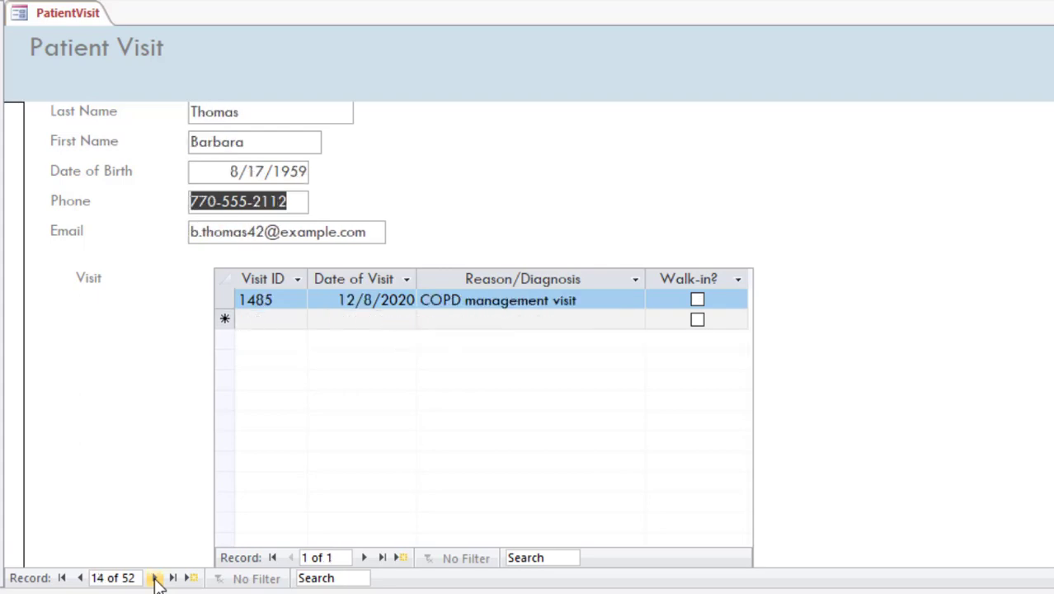